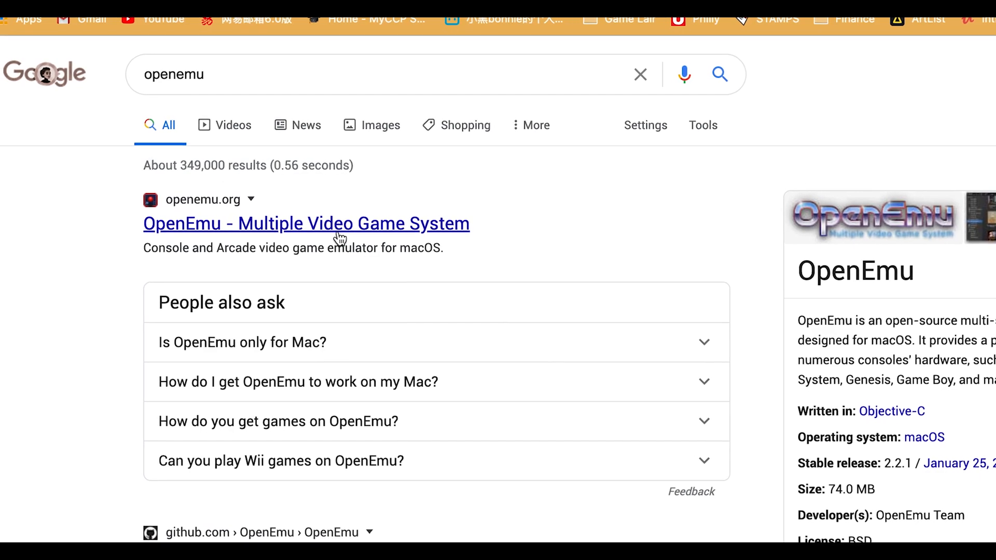
- Download OpenEmu_2.2.1.zip from openemu.org and open it from Chrome's downloads
click(306, 224)
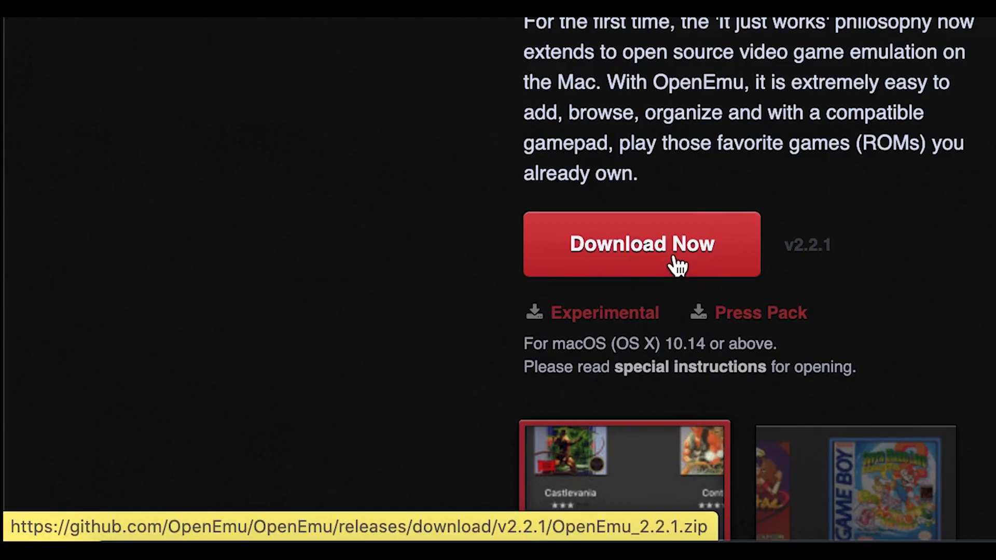
click(641, 243)
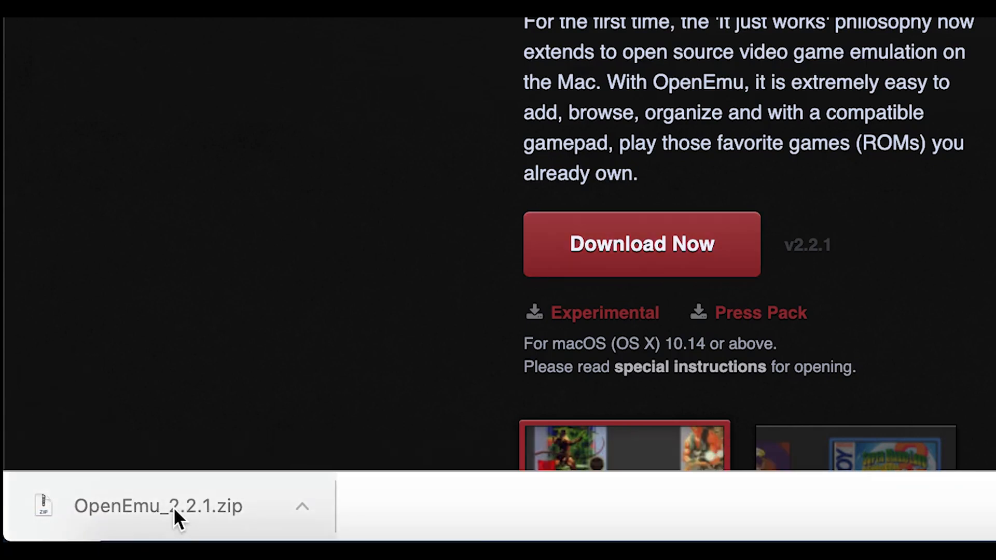
click(159, 507)
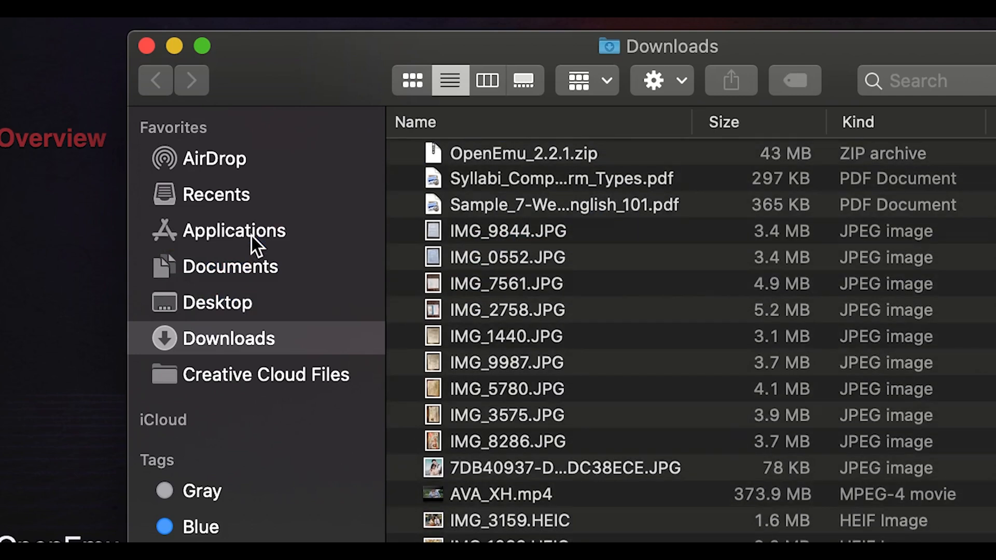
- Launch OpenEmu from Applications, overriding the unverified-developer warning via right-click Open
click(233, 230)
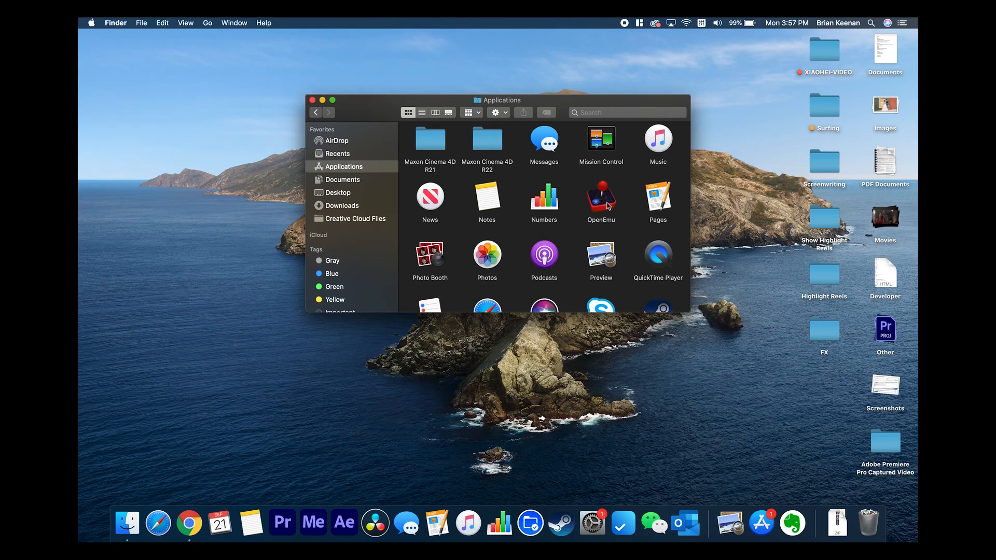
double_click(601, 197)
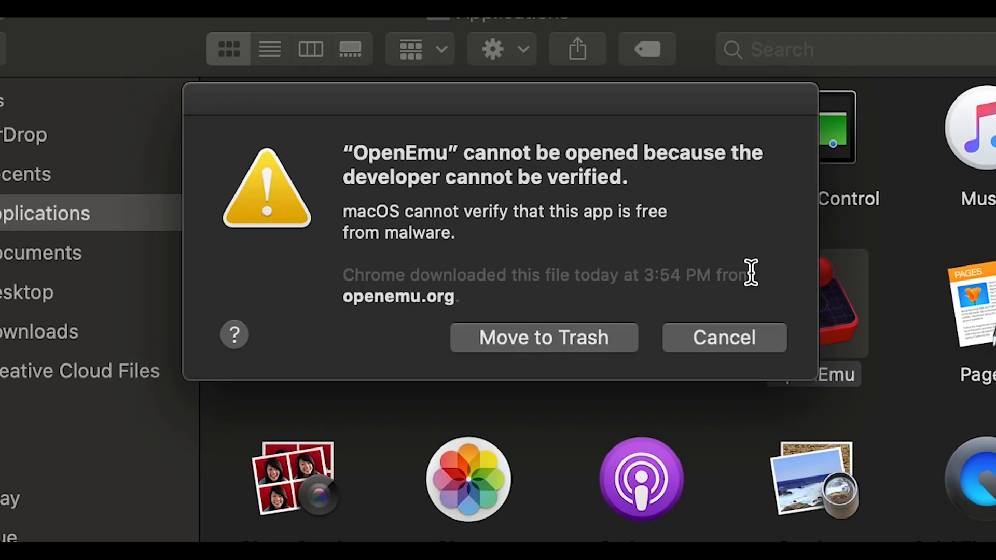
mouse_move(727, 333)
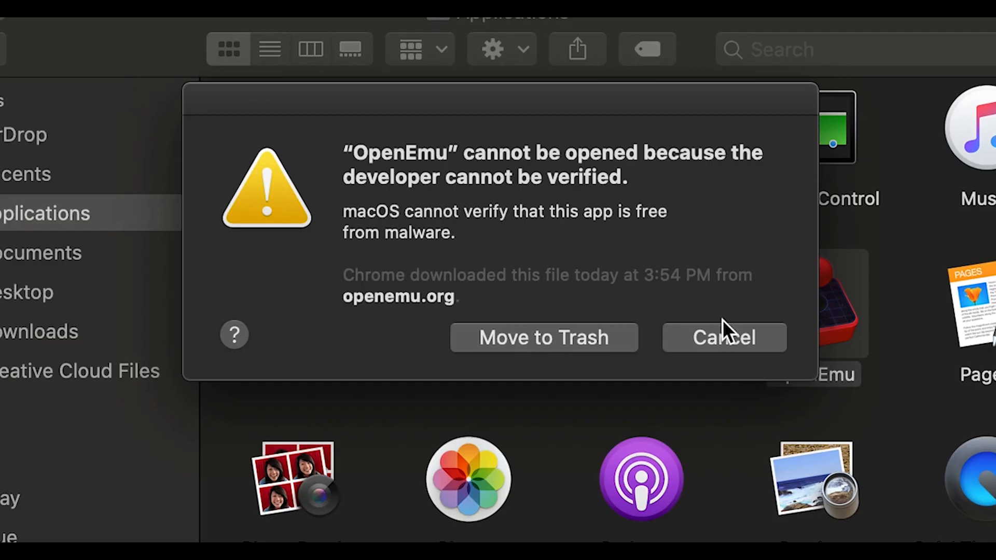
click(724, 336)
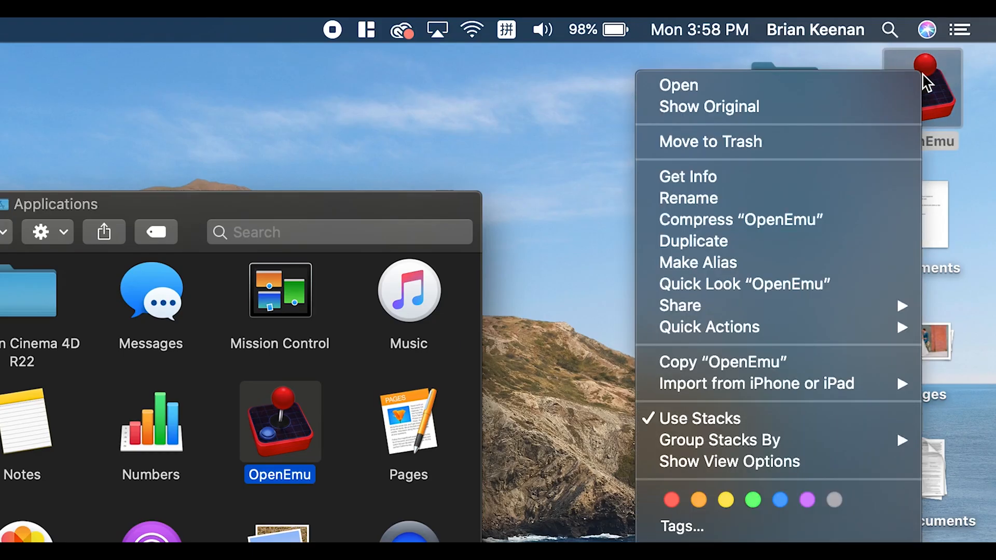
mouse_move(781, 95)
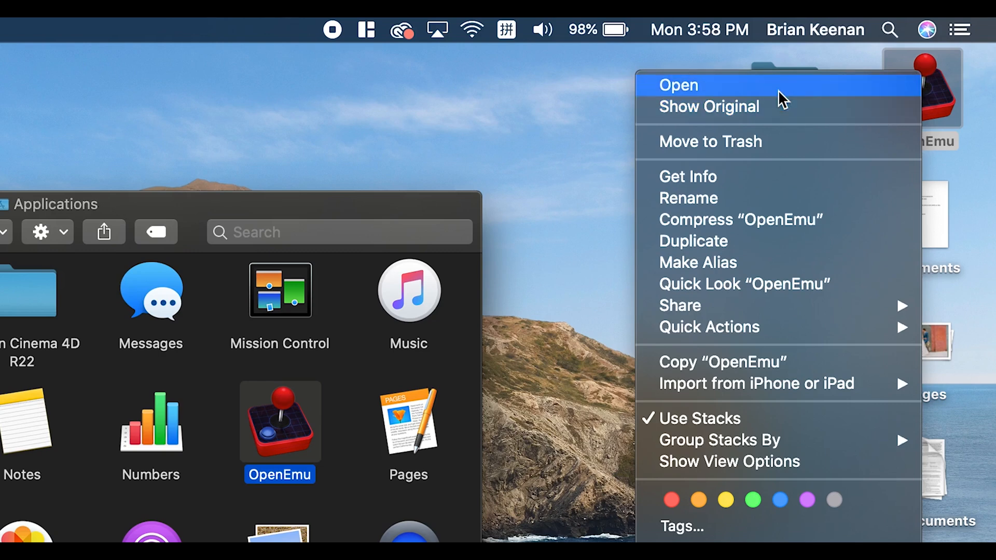
click(677, 84)
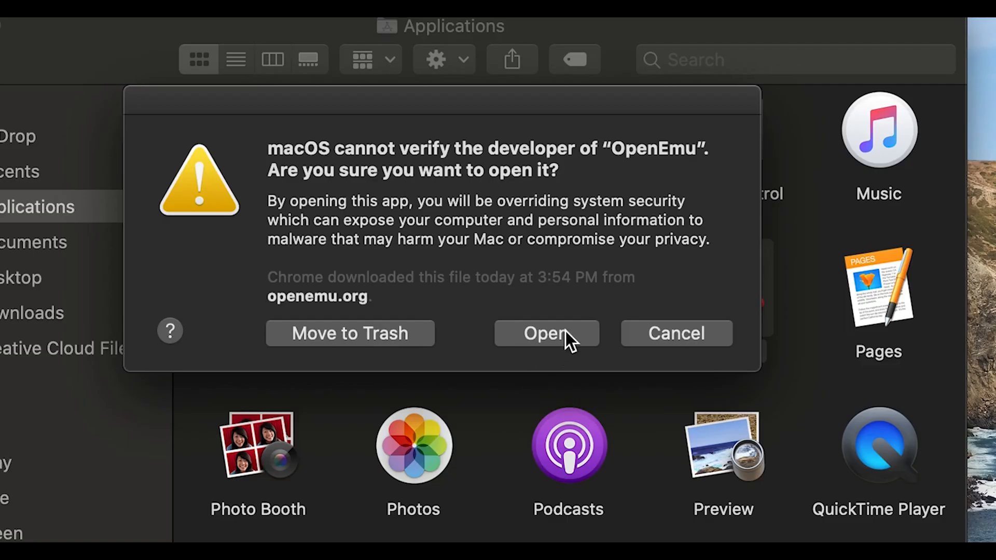
click(545, 333)
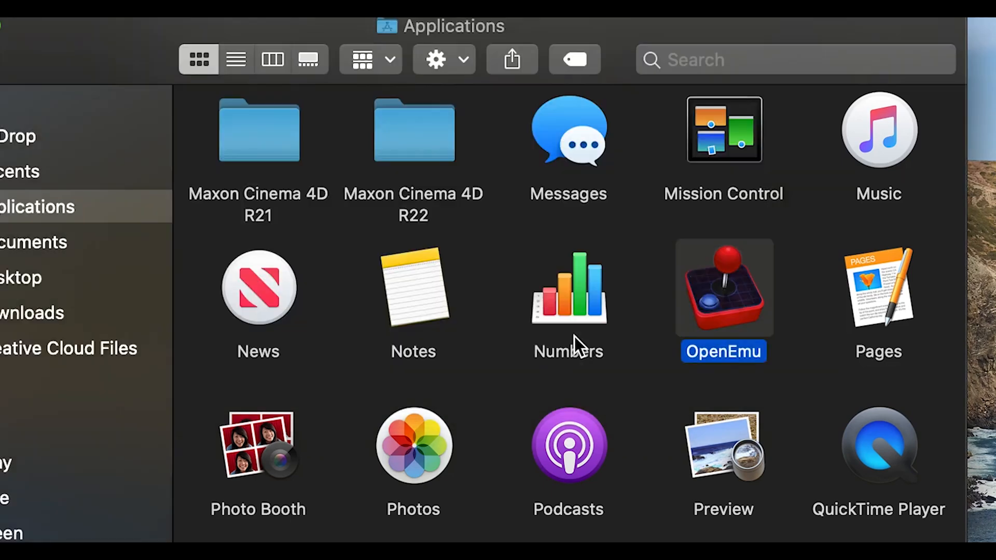
- Unlock Security & Privacy, grant OpenEmu keyboard input monitoring, and quit OpenEmu to apply it
double_click(723, 288)
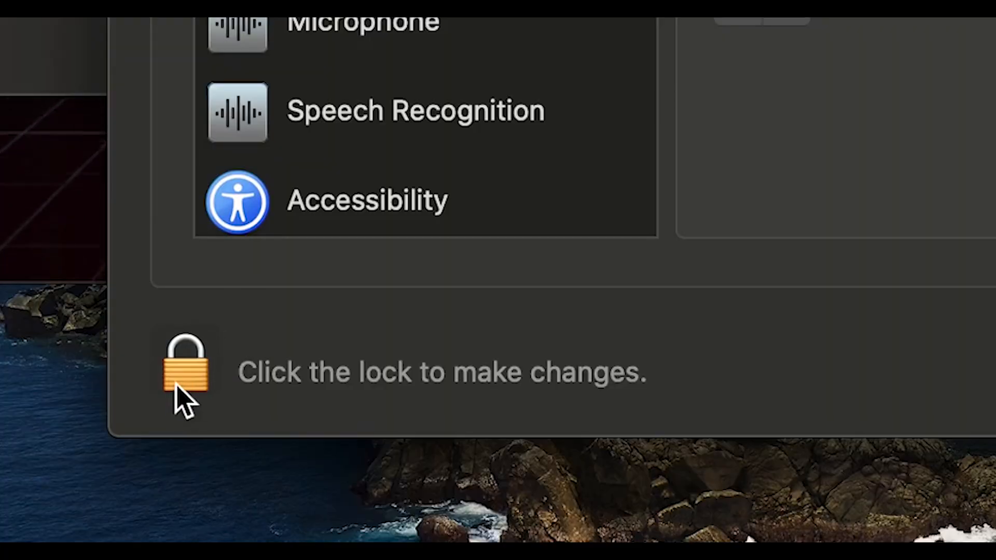
click(185, 365)
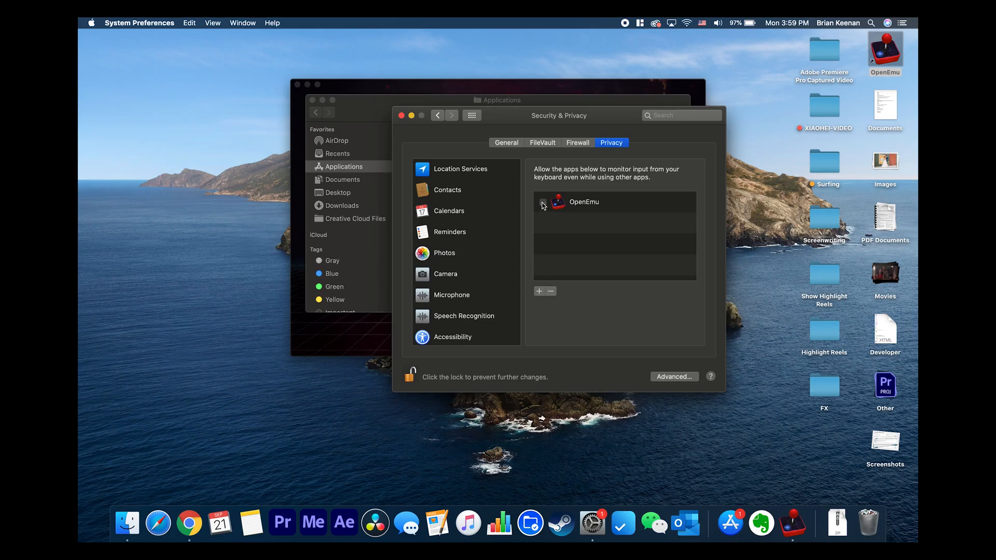
click(542, 202)
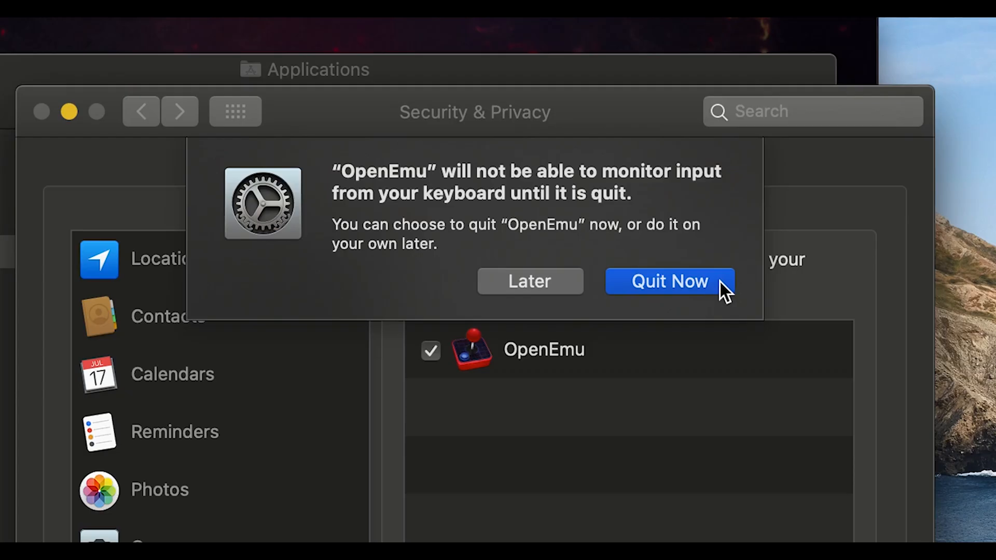
click(668, 282)
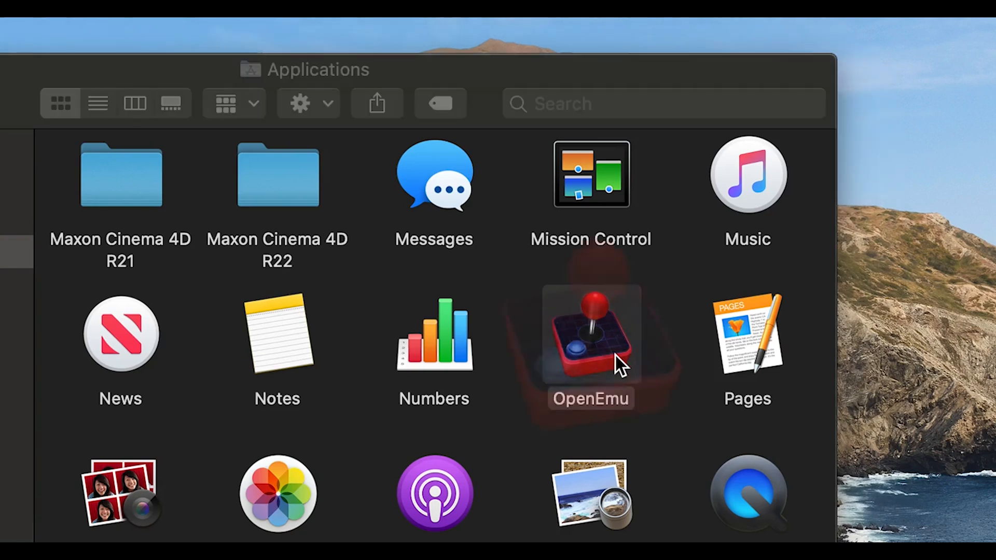
- Relaunch OpenEmu and complete the setup assistant through the 'Let's Go!' page
double_click(590, 333)
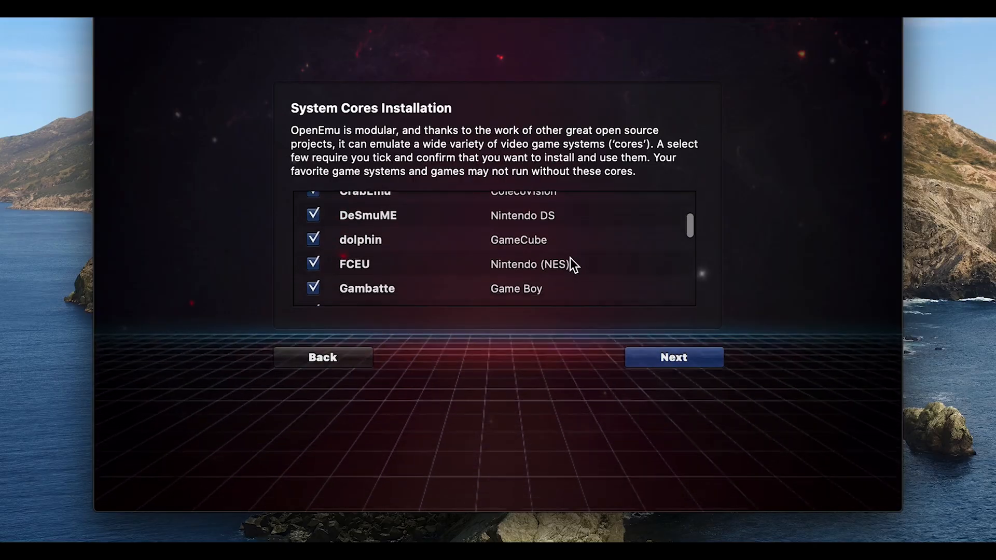
scroll(down, 3)
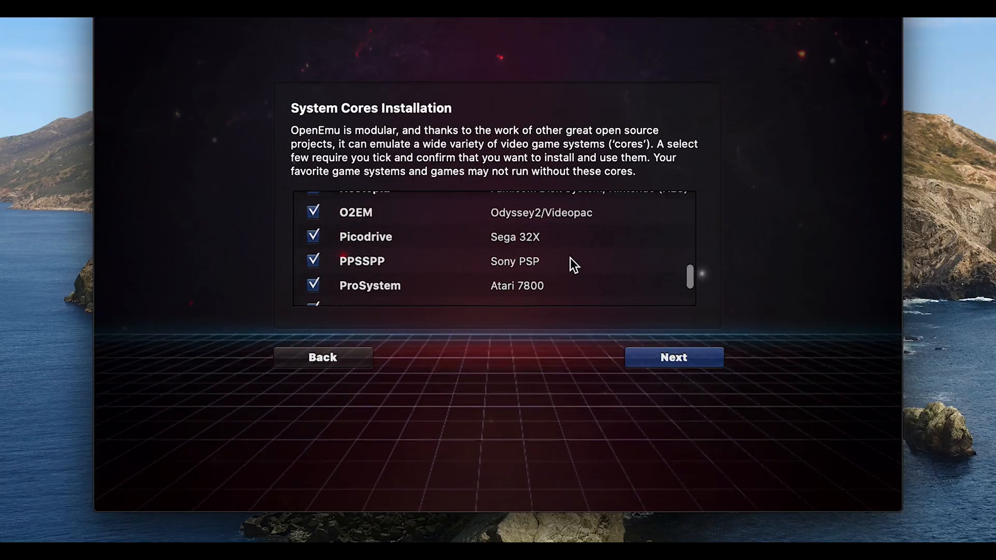
click(672, 357)
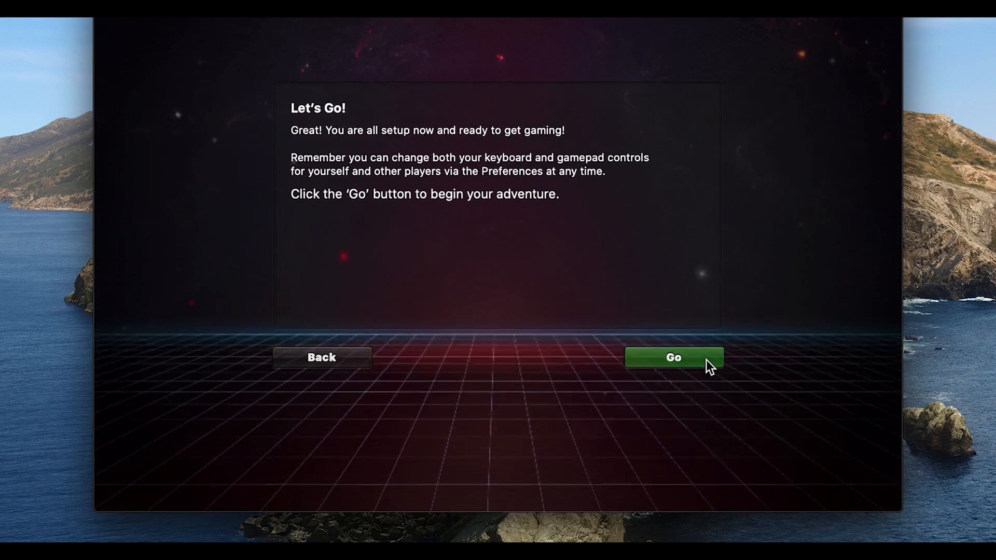
click(673, 357)
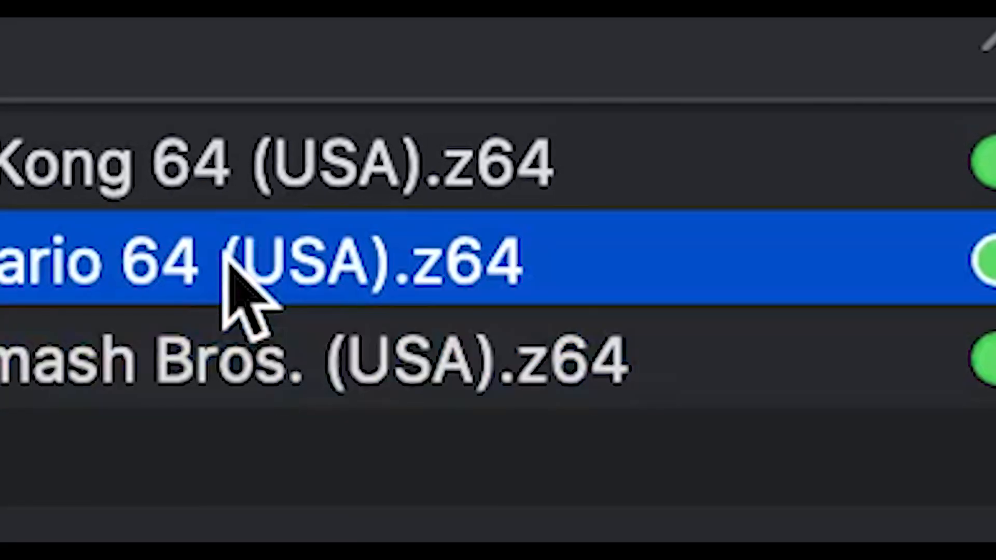
- Launch Driver: You Are the Wheelman from the library, revealing missing PlayStation BIOS files
scroll(down, 3)
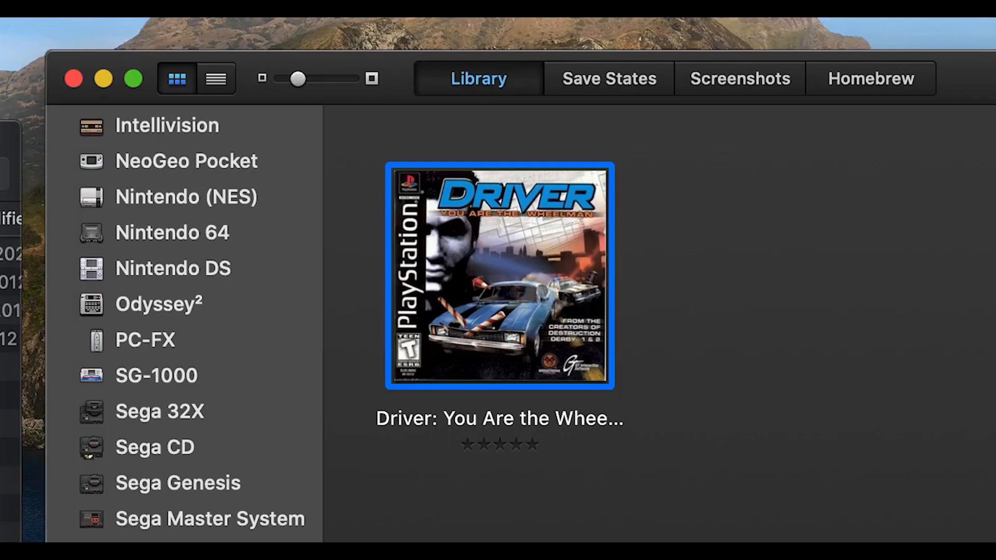
double_click(499, 274)
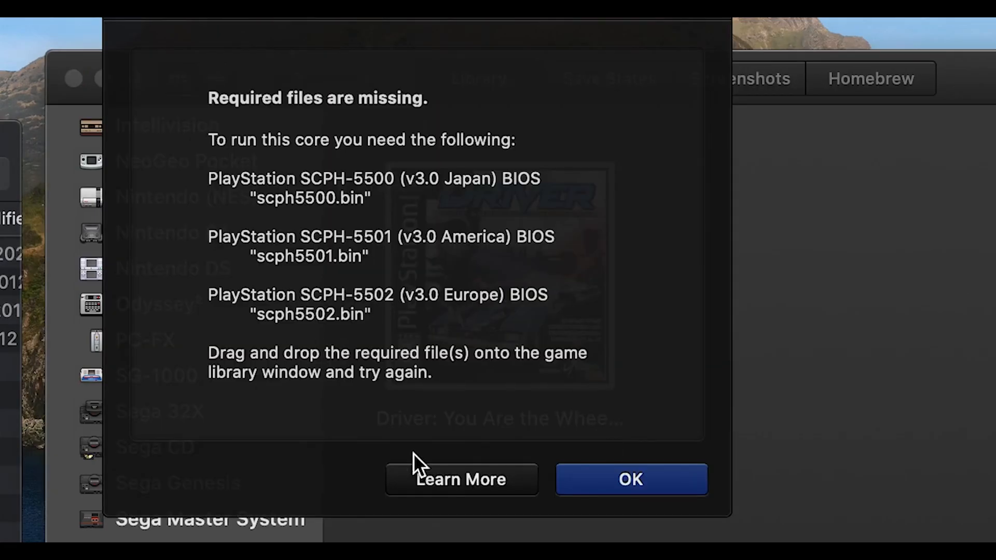
mouse_move(441, 488)
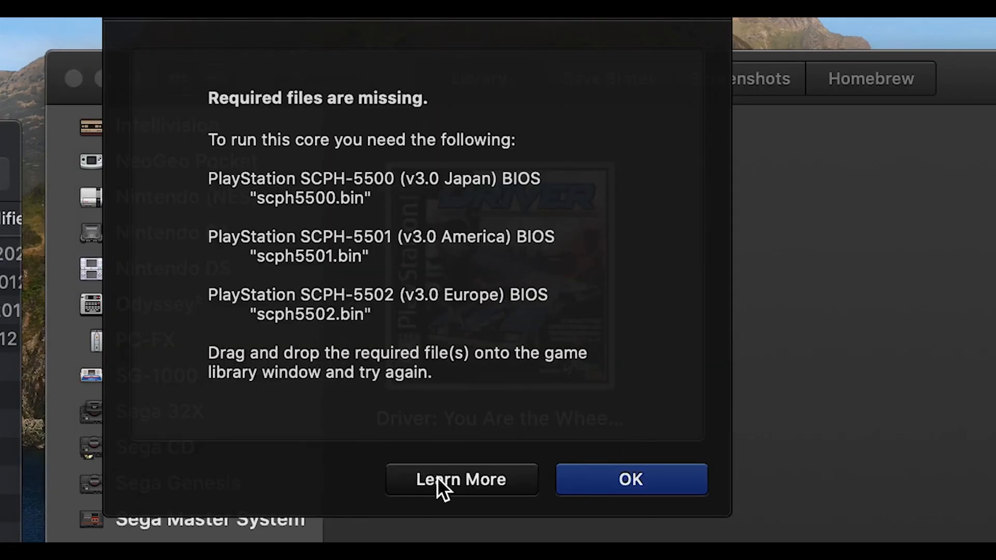
- Download the OpenEmu BIOS Pack via Learn More and add it to the library, allowing Downloads access
click(460, 480)
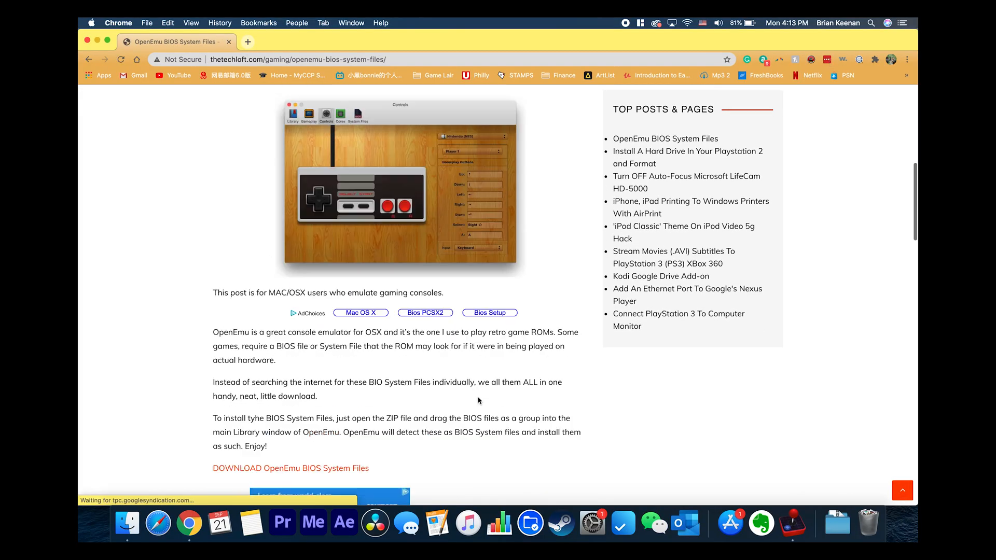
click(291, 468)
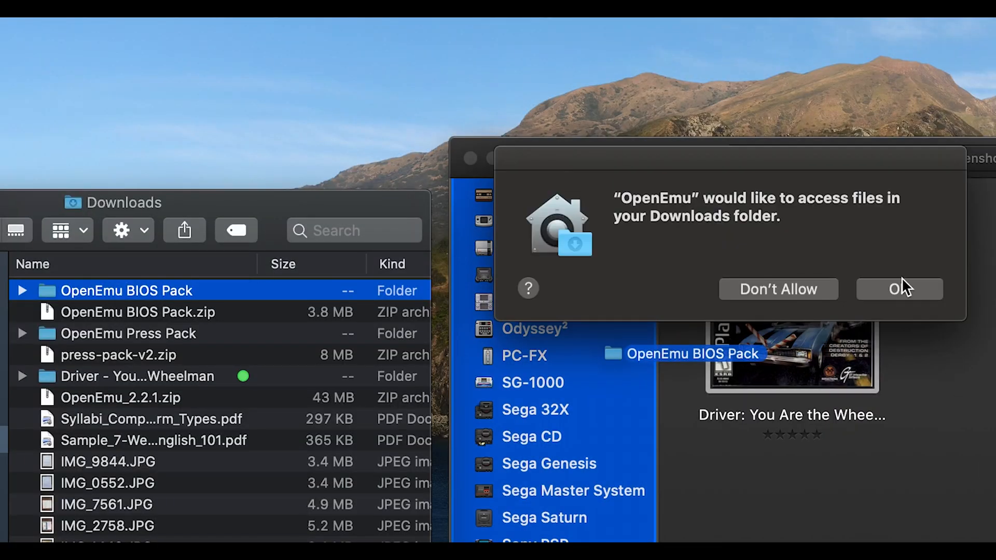
click(900, 289)
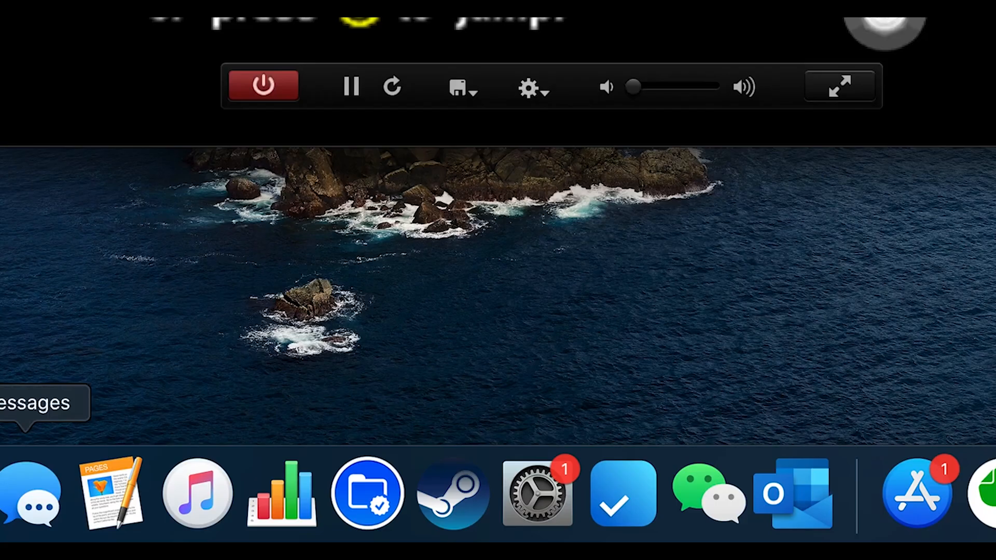
- Connect the DUALSHOCK 4 Wireless Controller in System Preferences Bluetooth and return to the running game
click(536, 491)
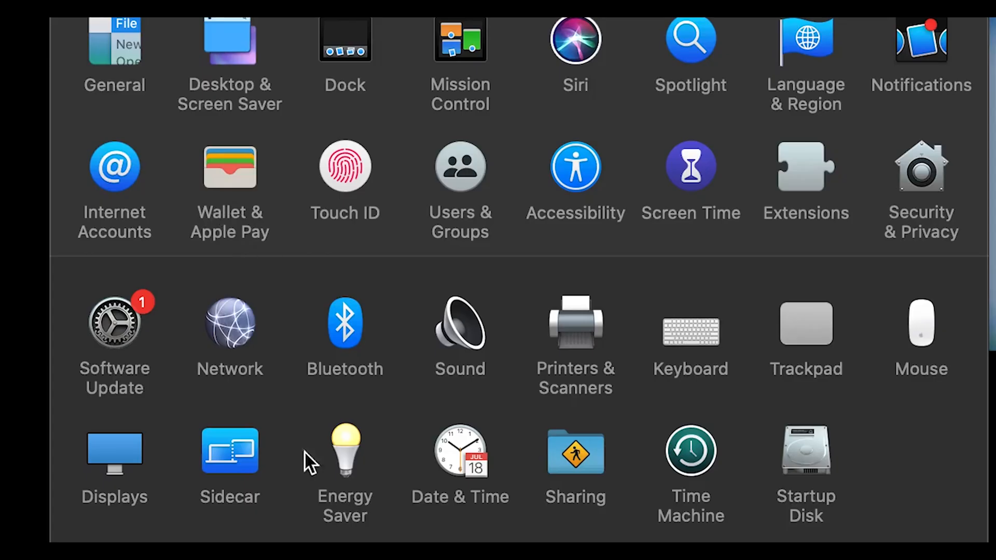
click(344, 324)
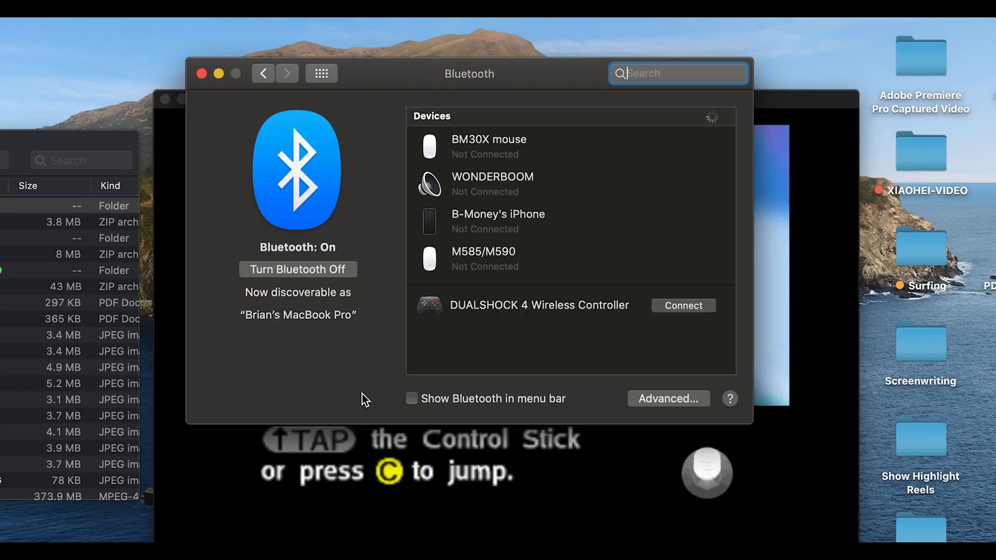
mouse_move(625, 341)
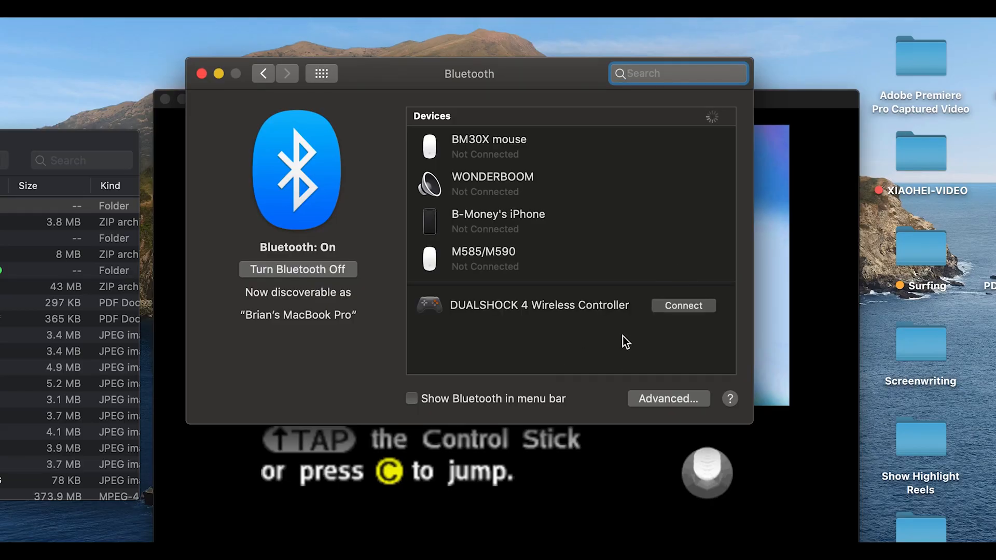
click(684, 305)
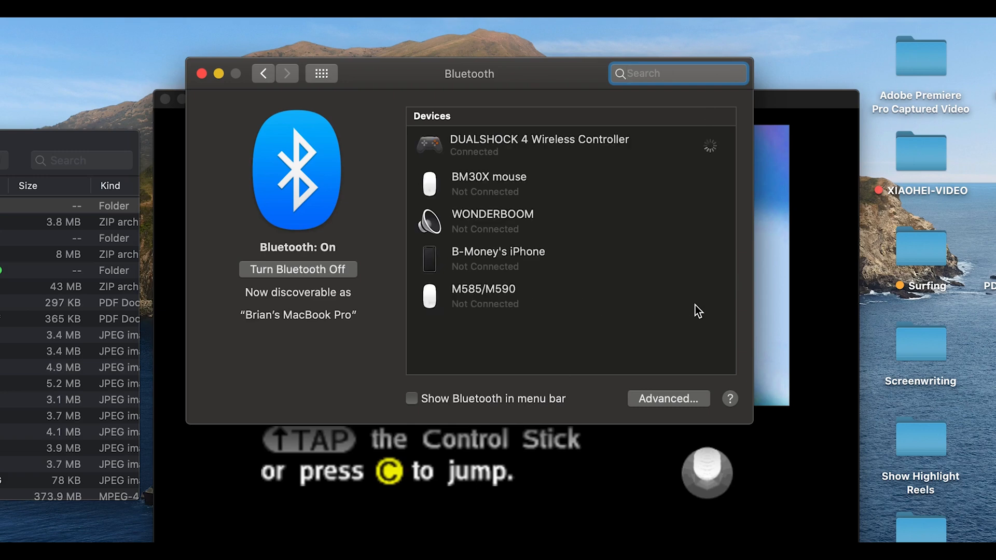
click(491, 438)
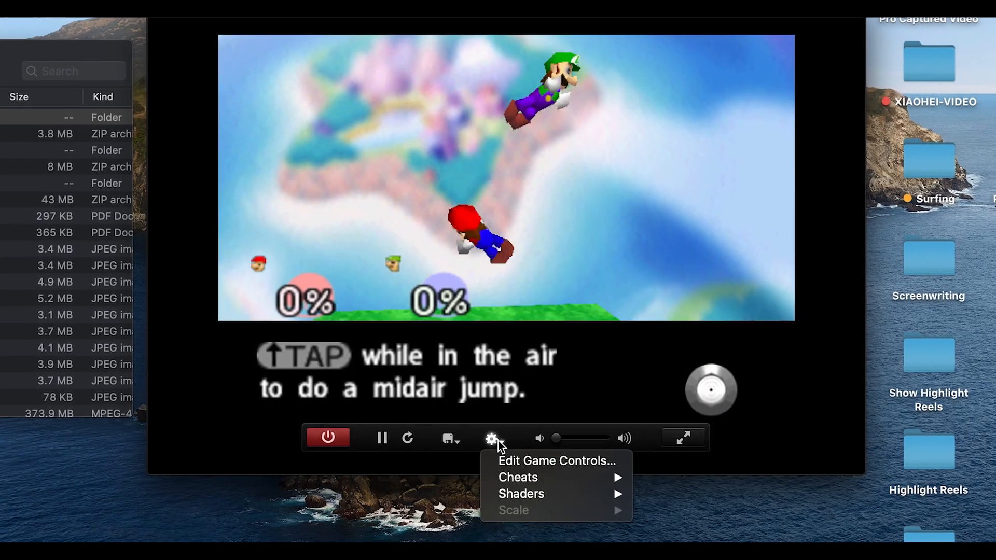
mouse_move(557, 460)
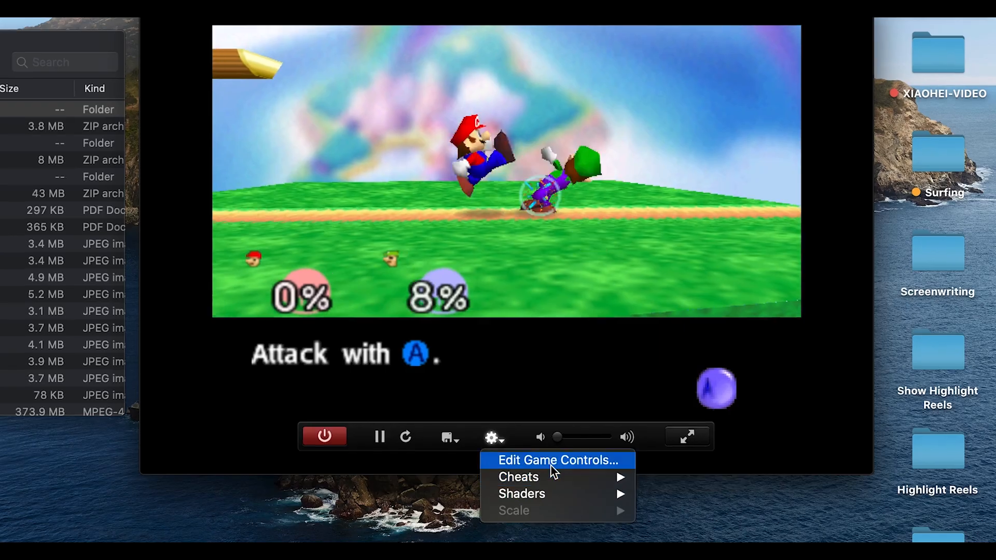
- Set Player 1's Nintendo 64 controls input to Sony PS4 Dualshock 4 in Edit Game Controls
click(554, 460)
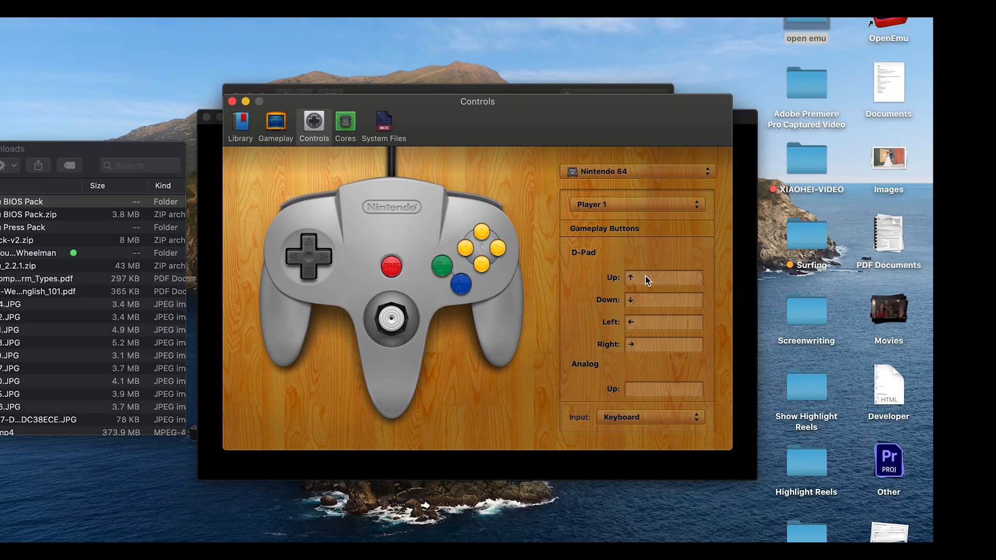
click(649, 417)
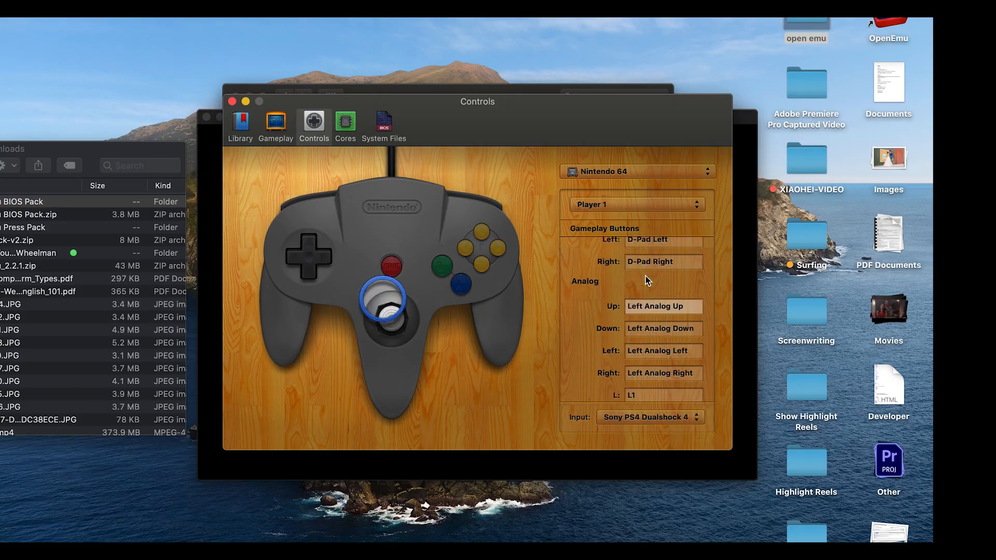
scroll(down, 3)
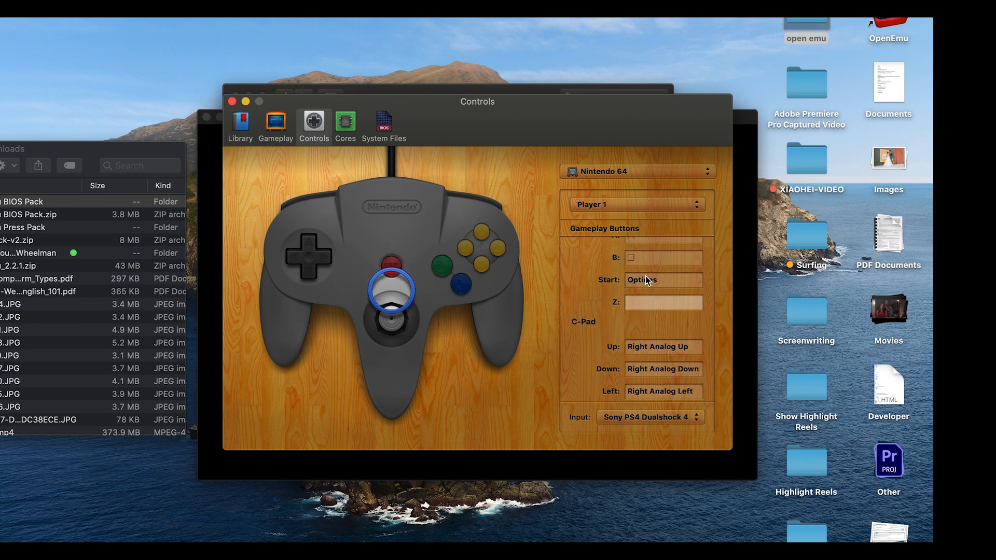